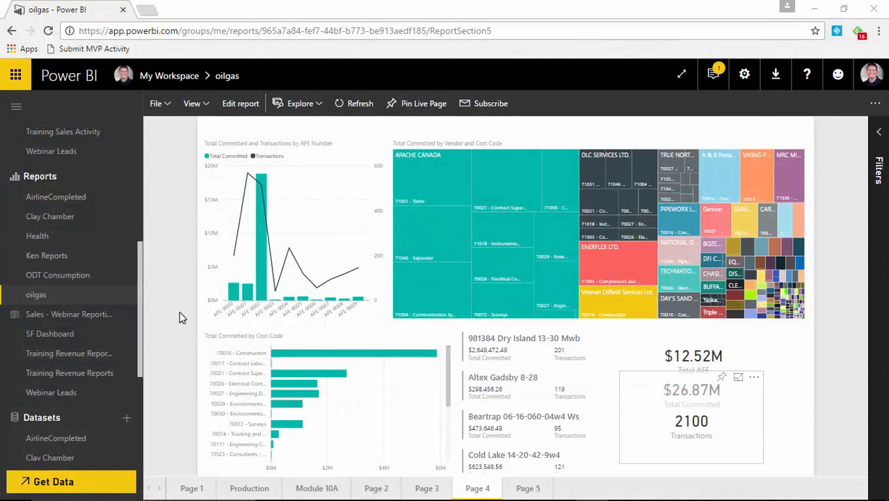
mouse_move(162, 271)
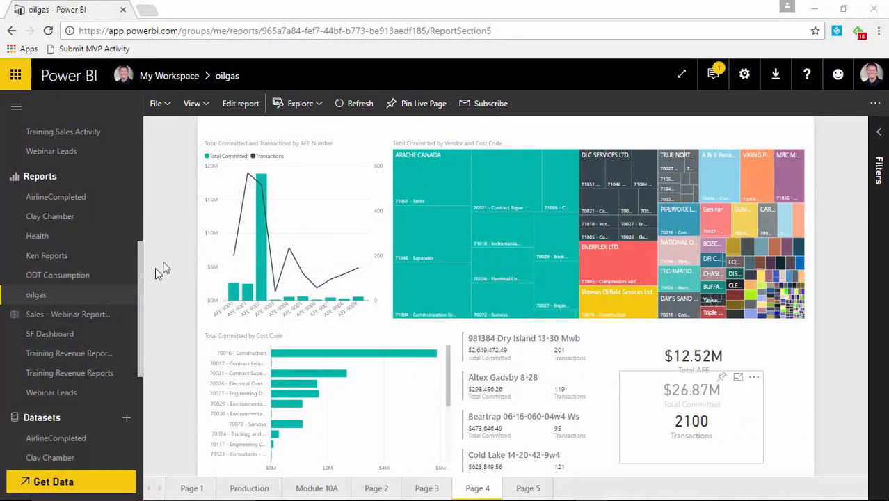
mouse_move(140, 279)
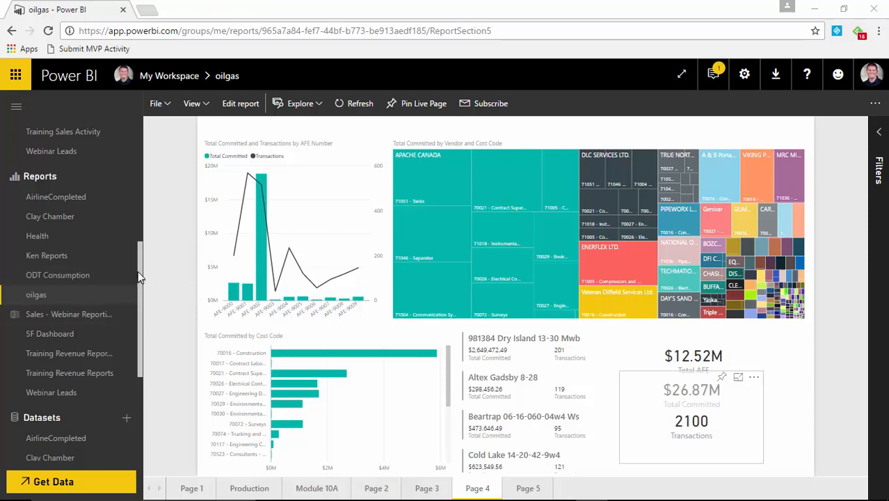
mouse_move(476, 289)
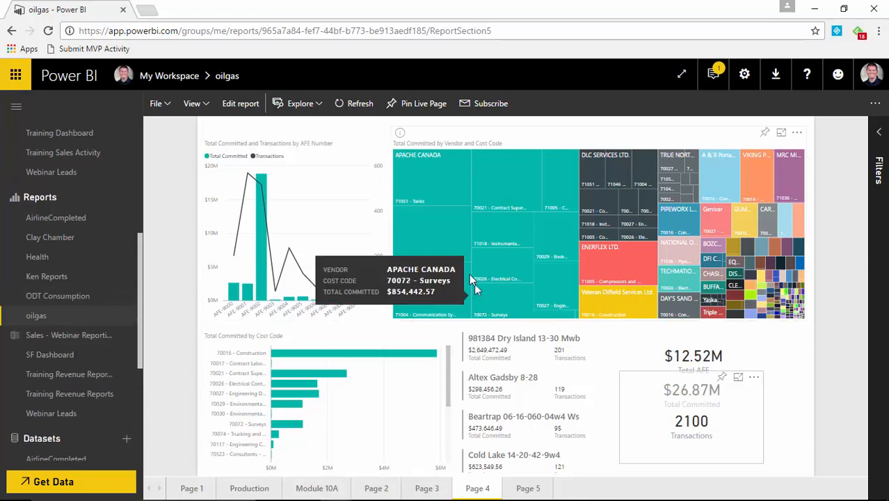
mouse_move(195, 268)
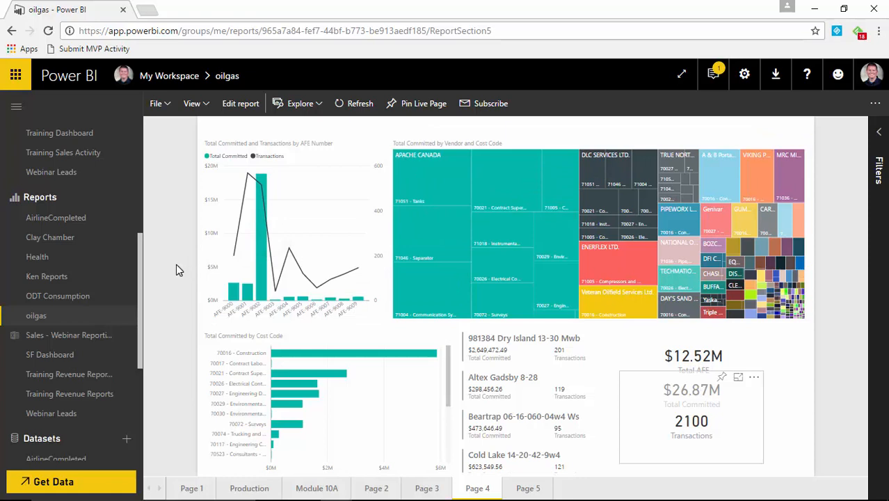
- Open the Oil & Gas dashboard and view the Gas by county tile in focus mode
scroll("up", 3)
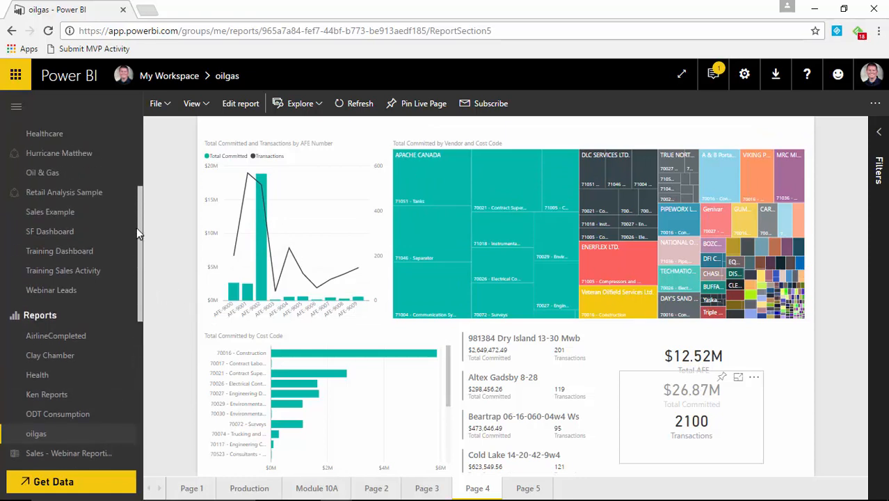
left_click(42, 172)
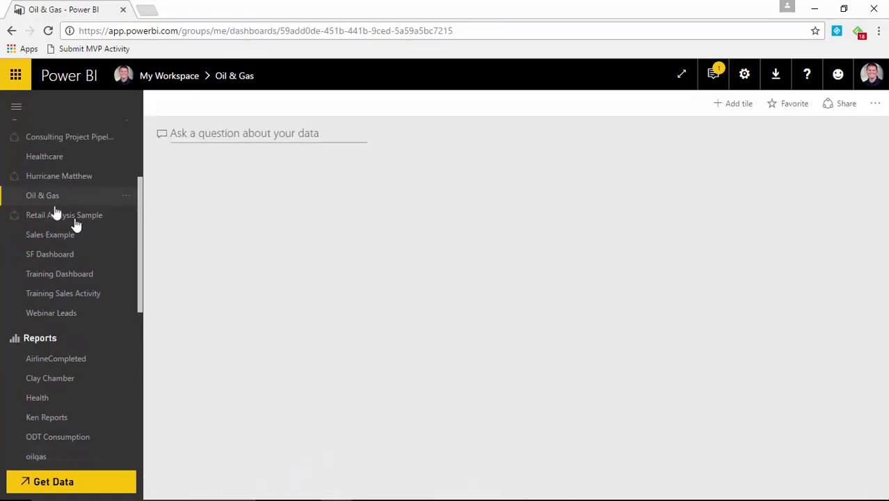
left_click(42, 196)
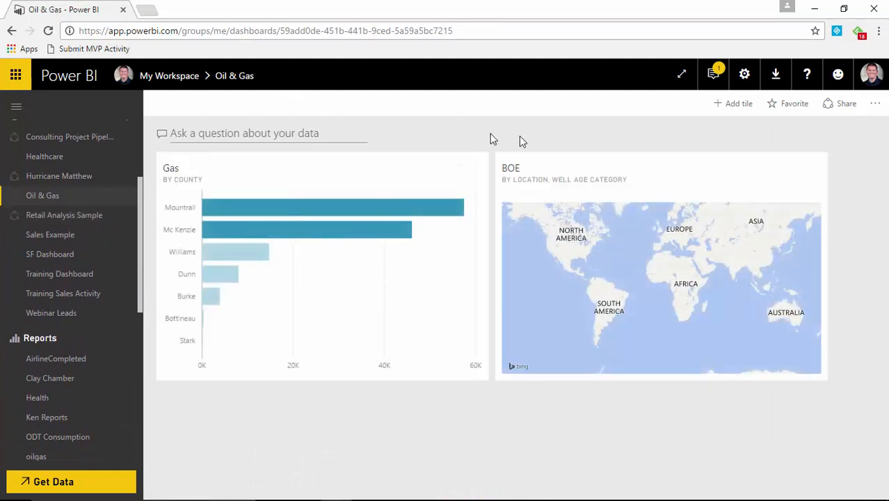
left_click(876, 103)
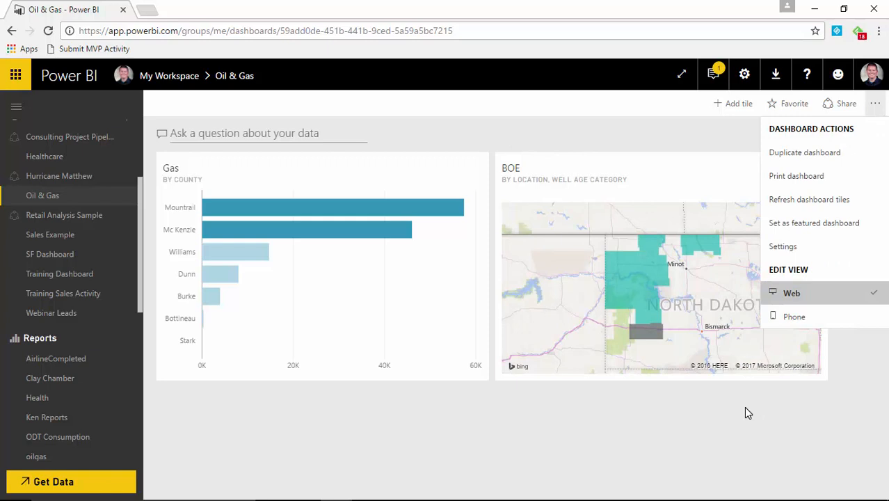
left_click(424, 303)
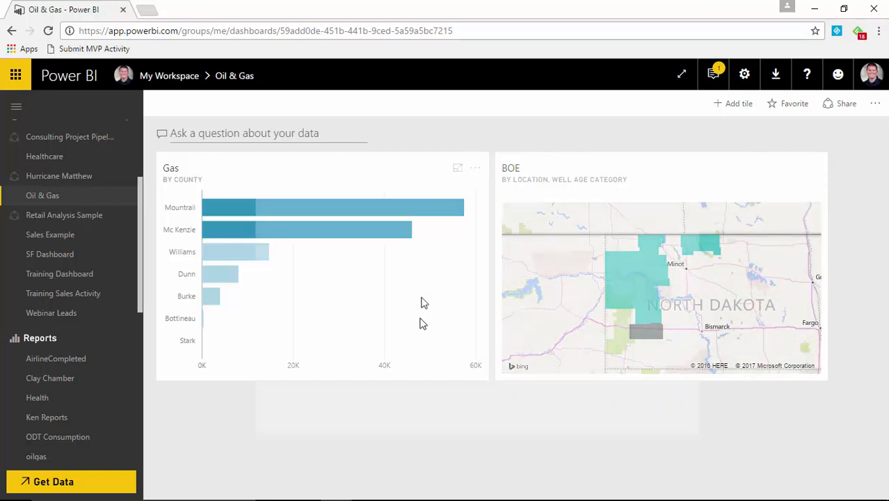
left_click(458, 168)
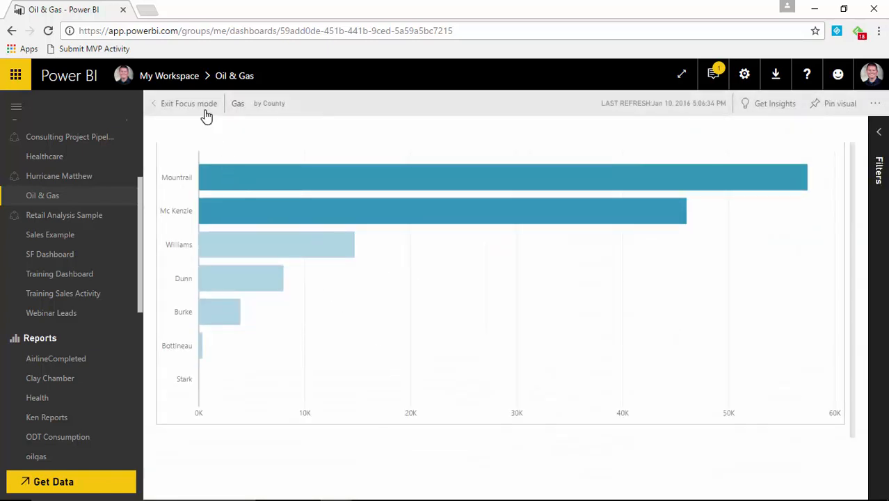
left_click(189, 103)
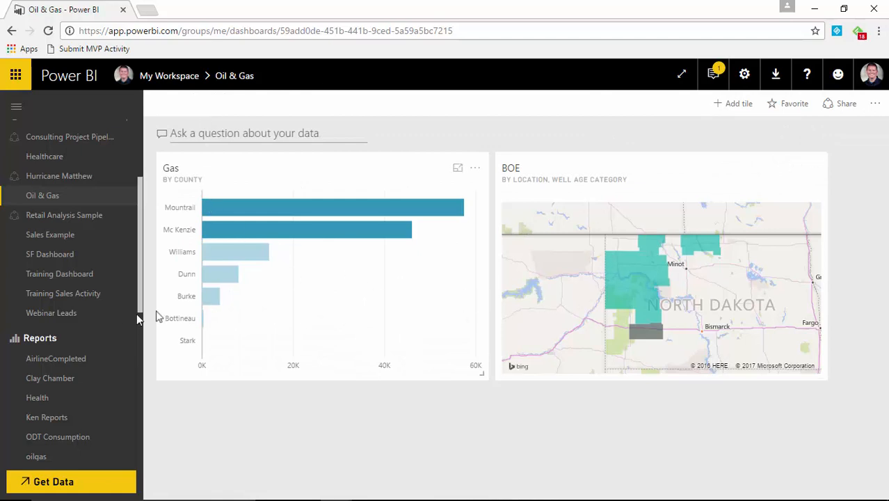
scroll("down", 3)
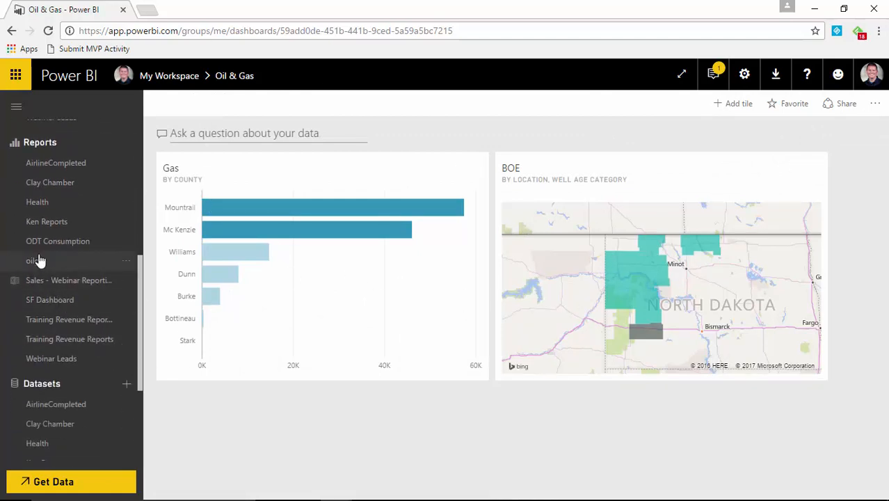
- Open the oilgas report and switch to its Page 4 tab
left_click(35, 260)
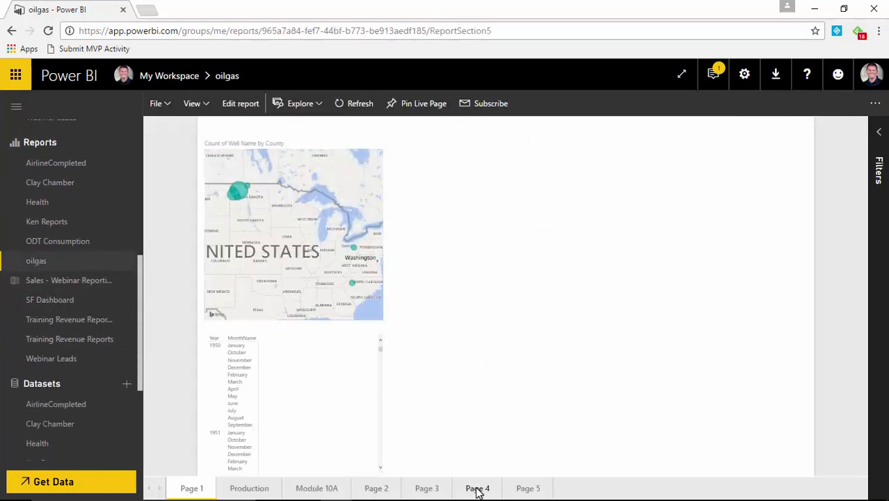
left_click(478, 488)
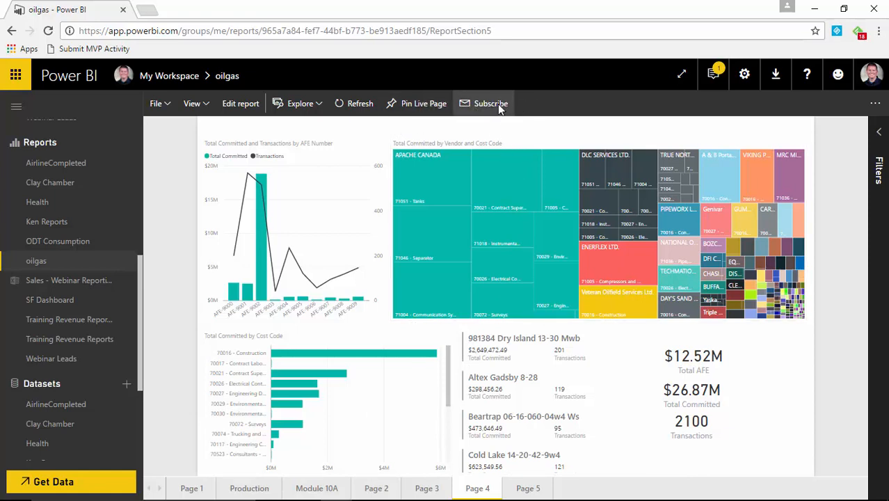
- Start an oilgas email subscription with Page 4 chosen as the report page
left_click(490, 103)
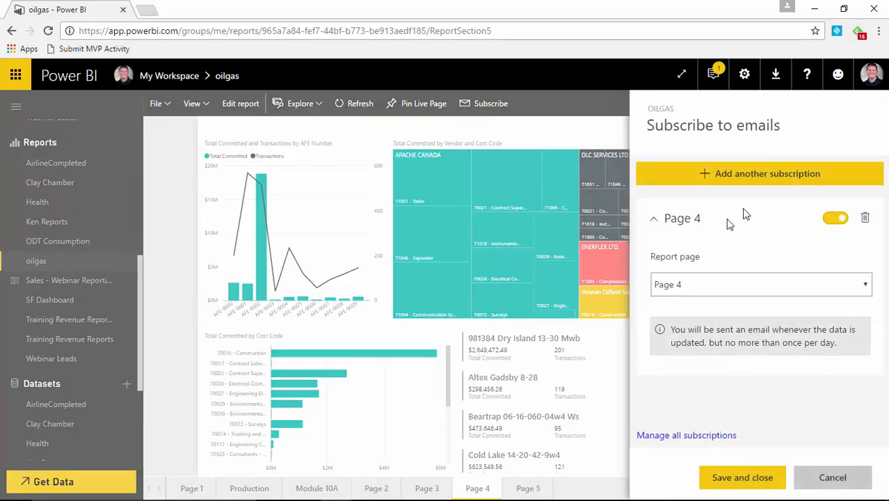
mouse_move(719, 247)
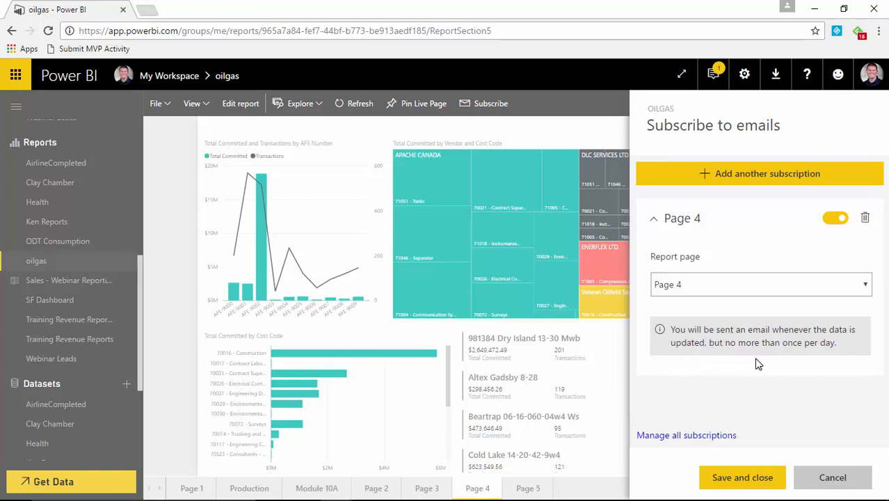
mouse_move(698, 370)
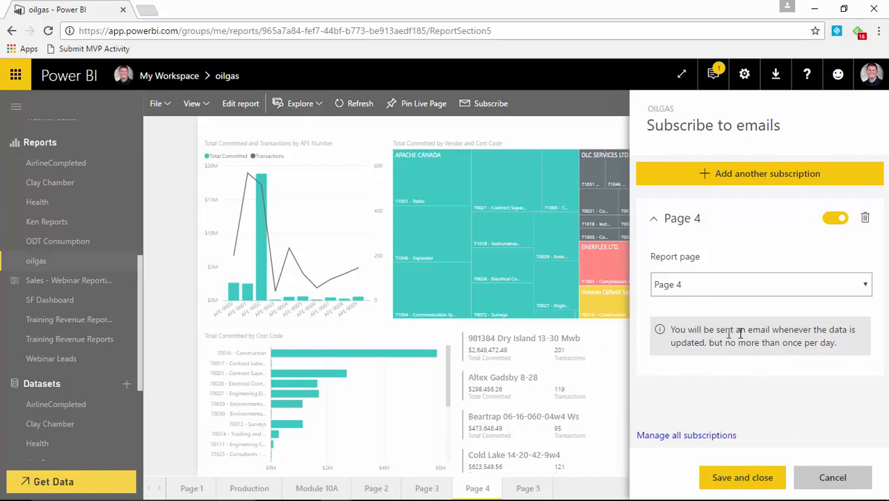
mouse_move(833, 332)
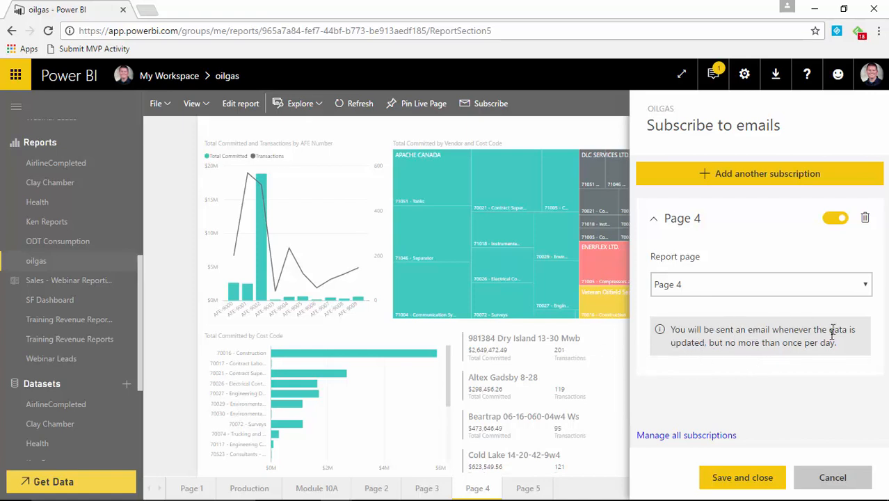
mouse_move(772, 365)
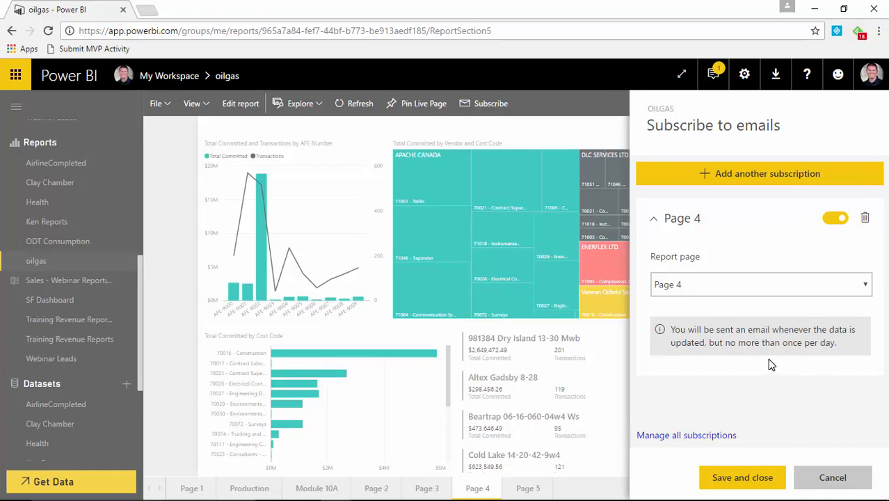
mouse_move(697, 340)
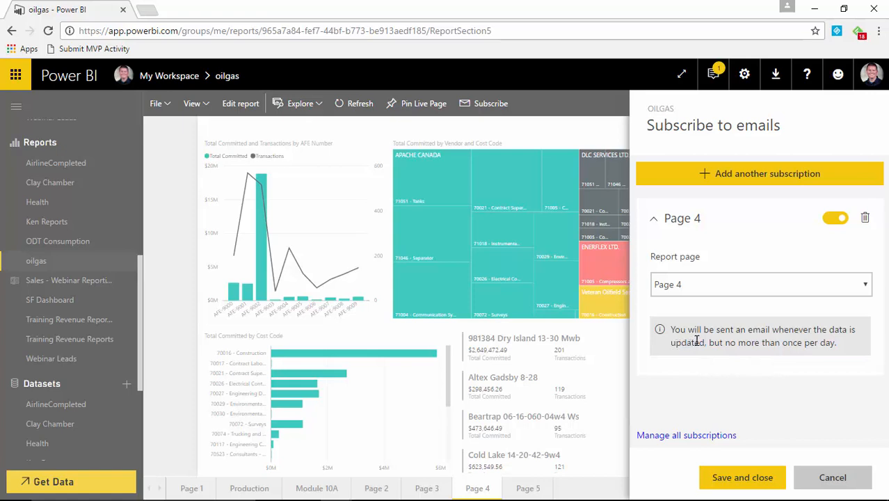
mouse_move(716, 368)
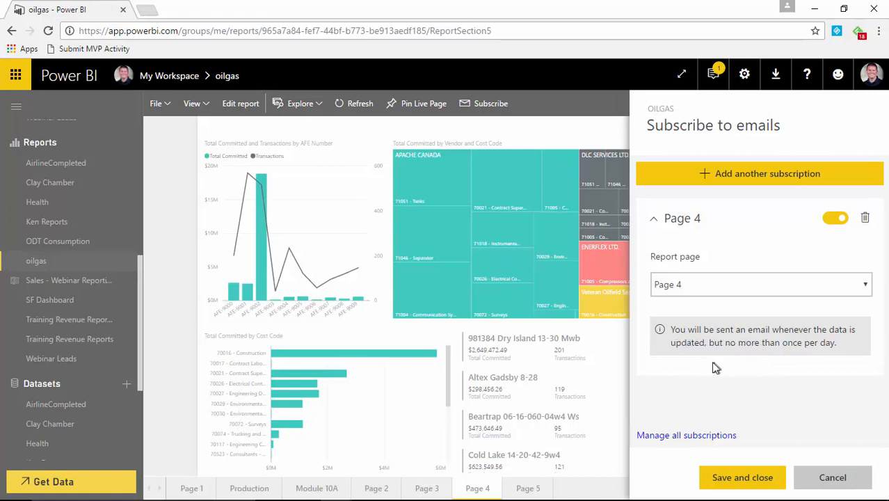
mouse_move(746, 373)
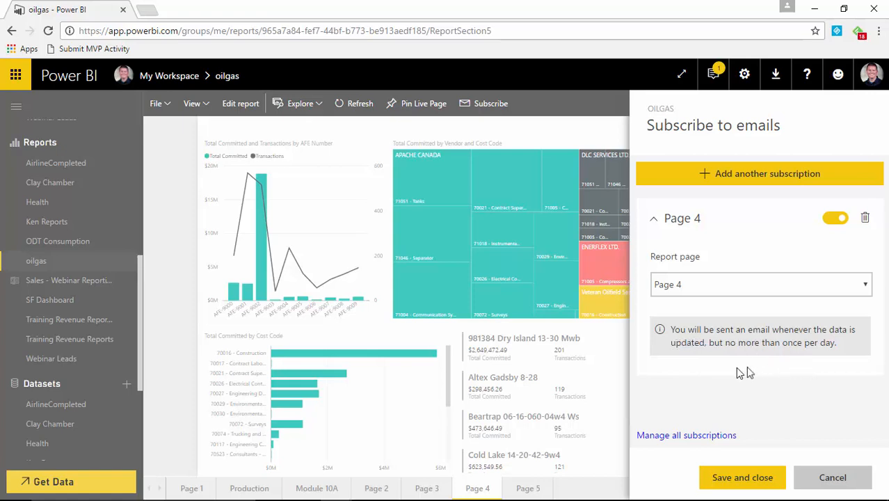
mouse_move(758, 365)
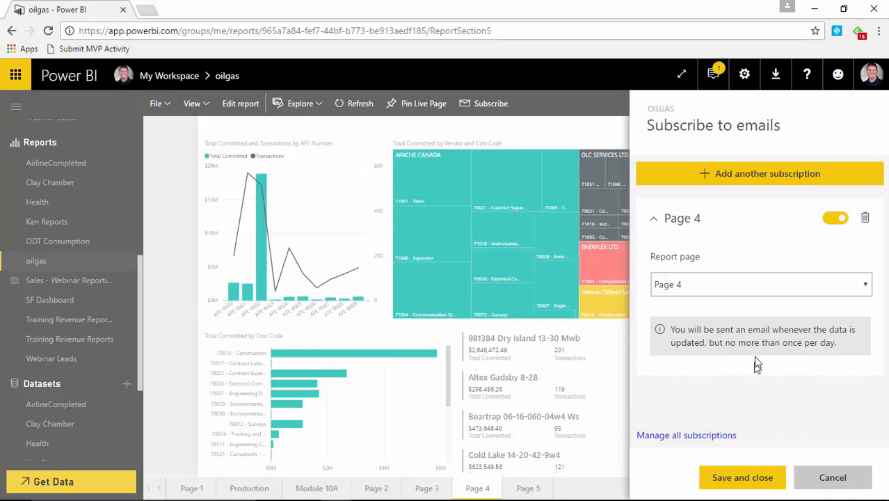
mouse_move(522, 393)
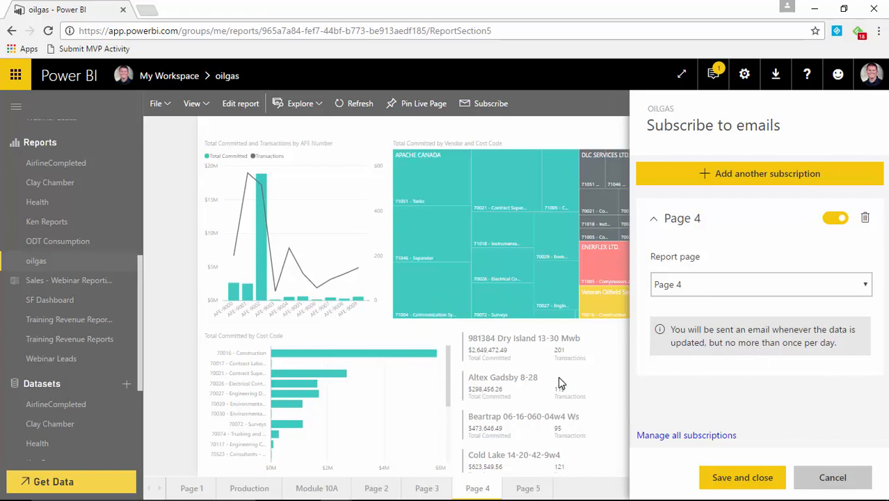
mouse_move(726, 398)
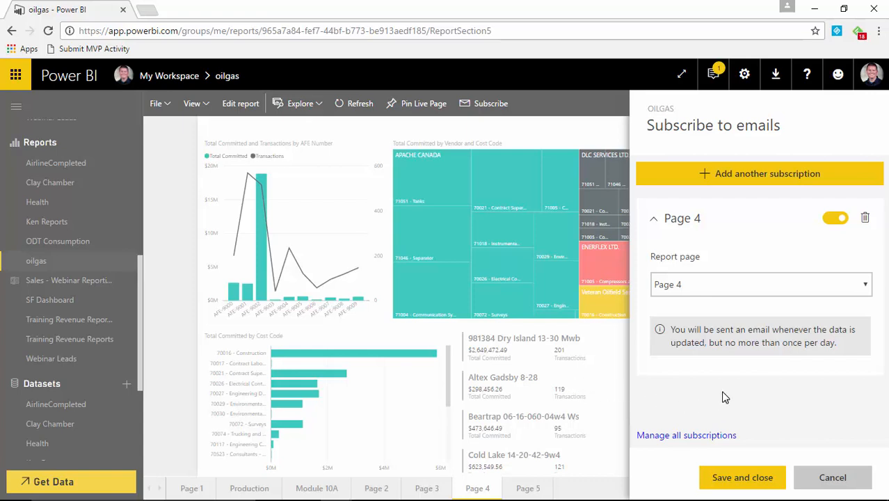
mouse_move(739, 371)
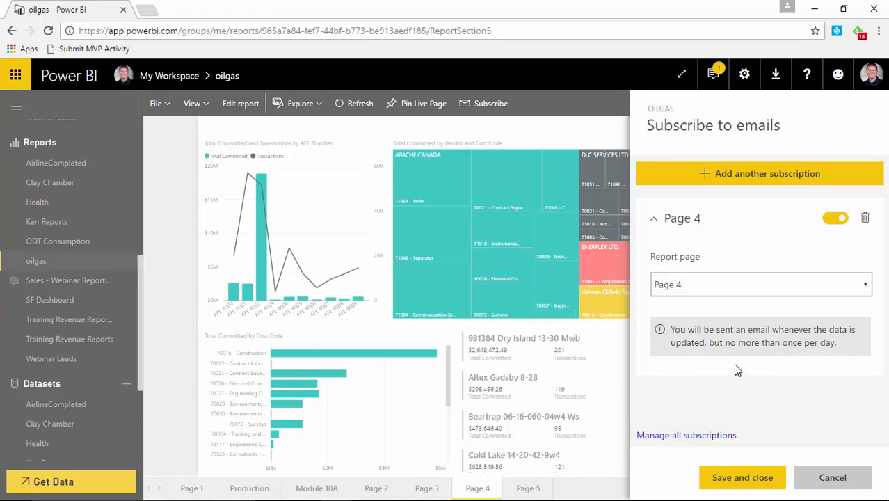
mouse_move(741, 293)
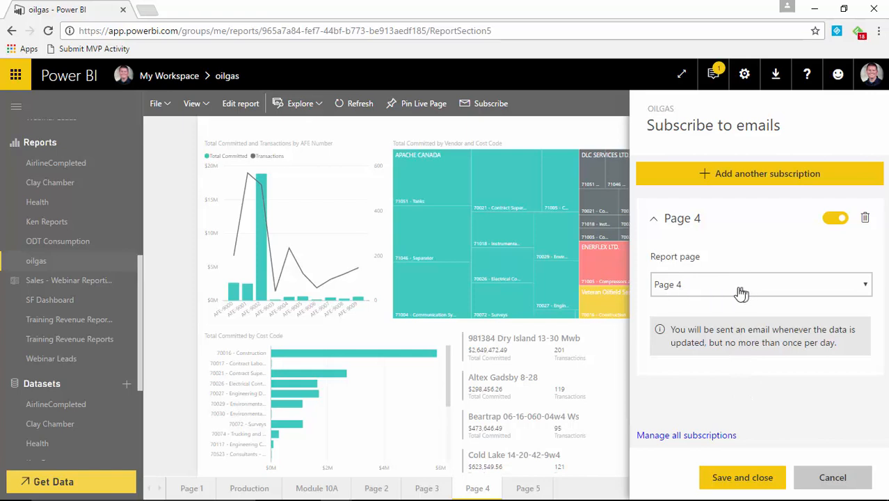
mouse_move(215, 485)
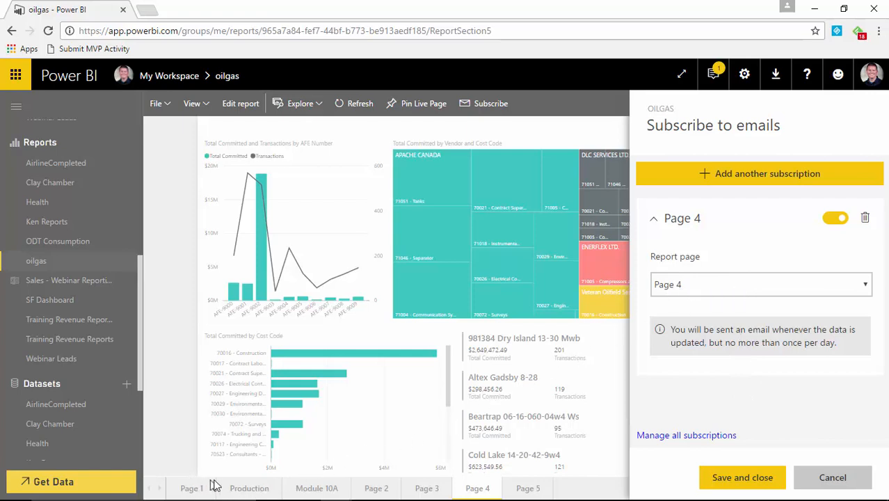
mouse_move(317, 488)
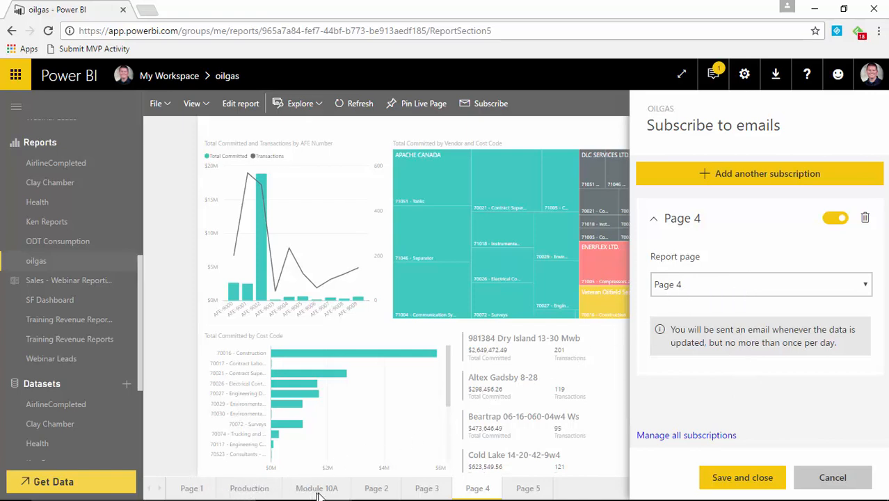
mouse_move(456, 482)
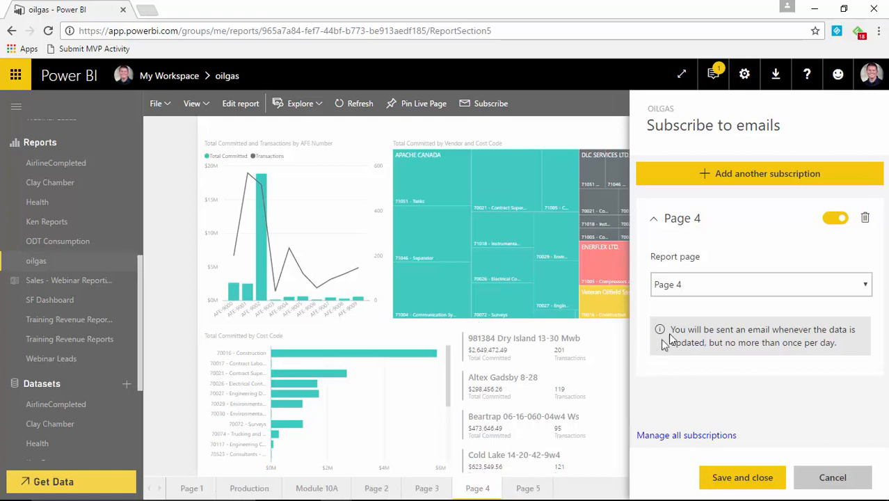
left_click(761, 284)
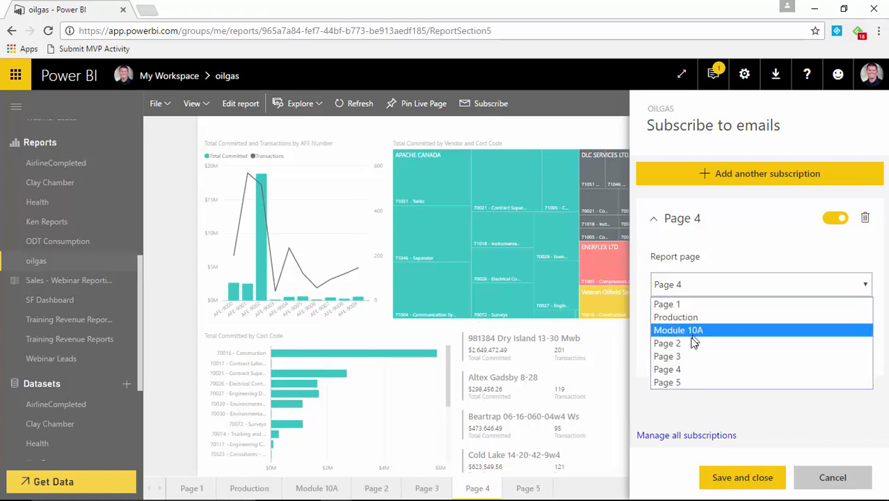
mouse_move(688, 356)
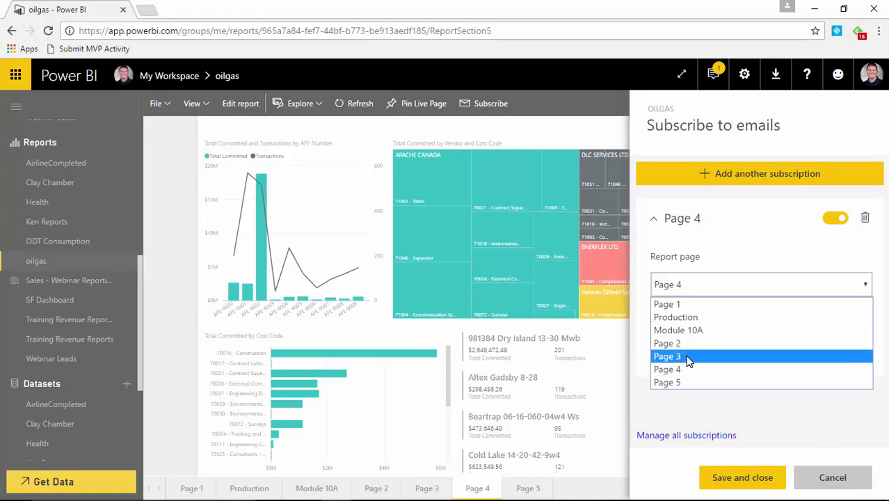
left_click(666, 369)
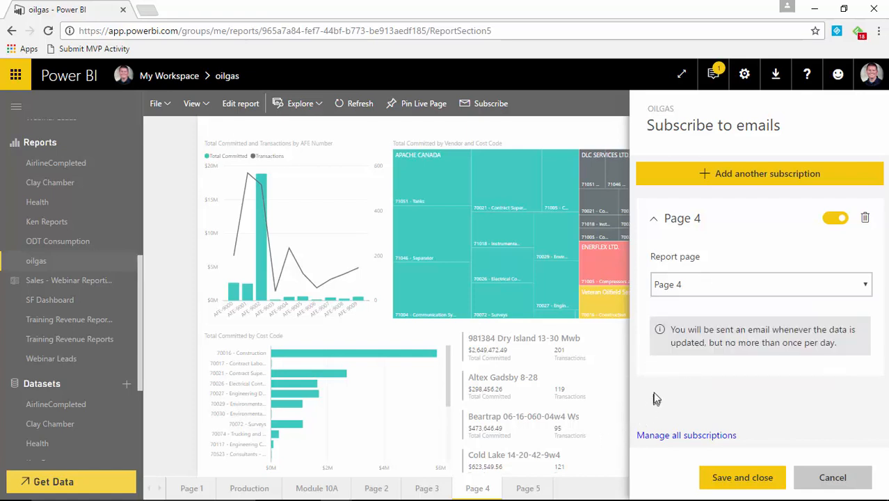
mouse_move(742, 478)
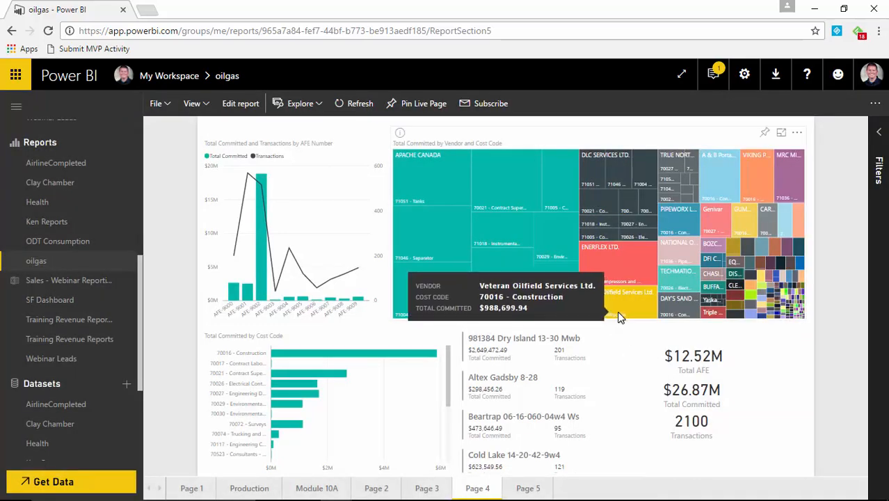
mouse_move(181, 242)
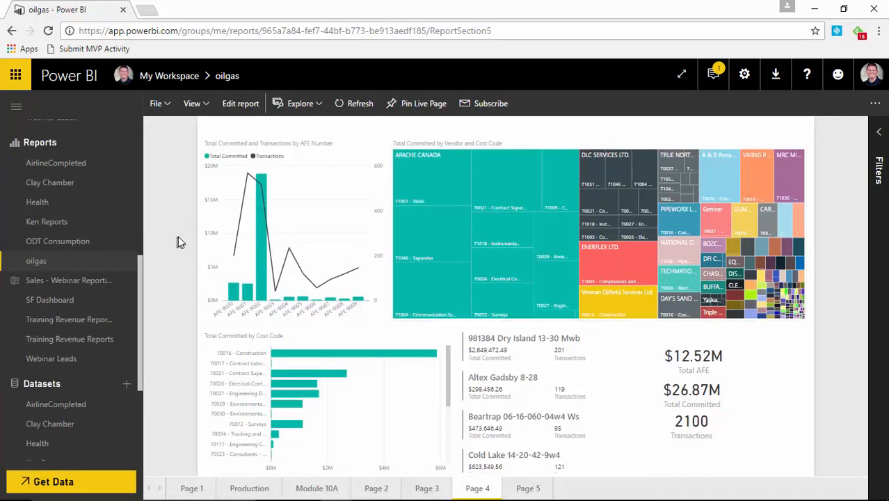
mouse_move(490, 103)
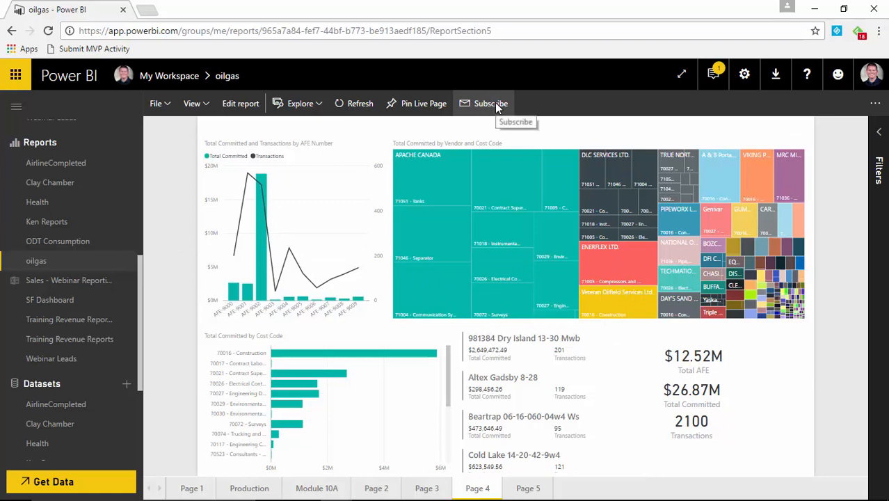
- Reopen the oilgas subscriptions and confirm the first one still targets Page 4
left_click(490, 103)
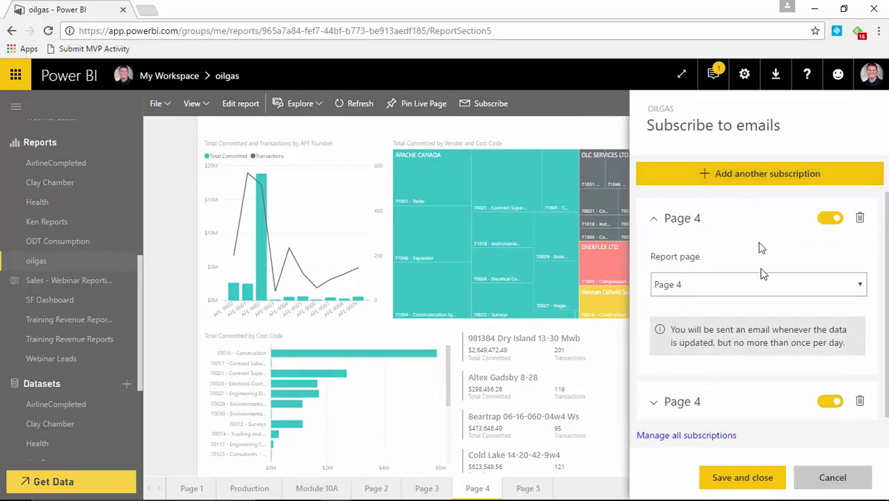
left_click(759, 284)
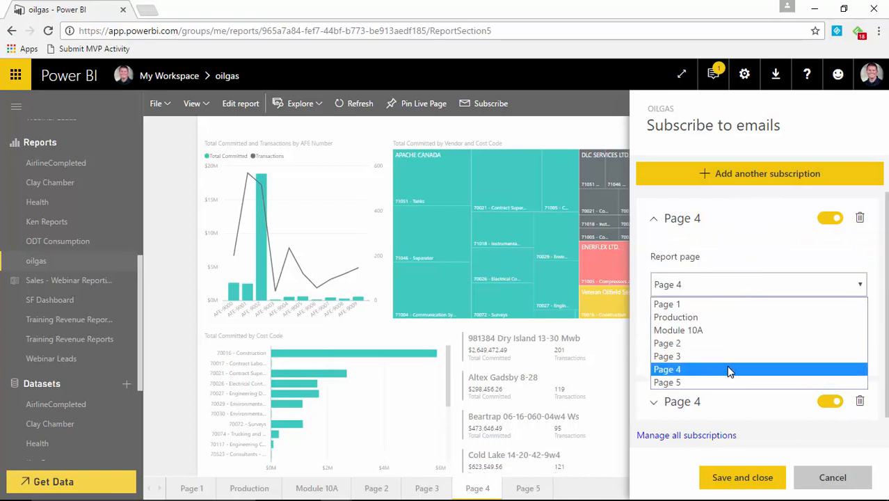
left_click(667, 370)
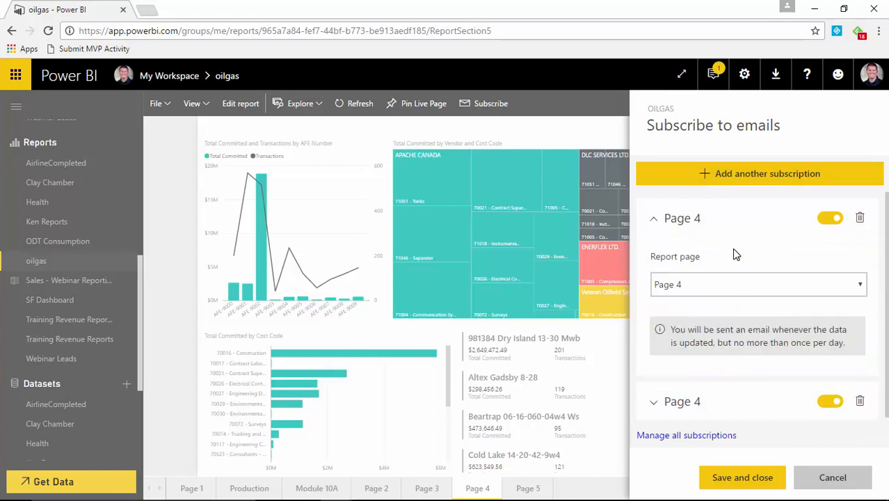
mouse_move(734, 296)
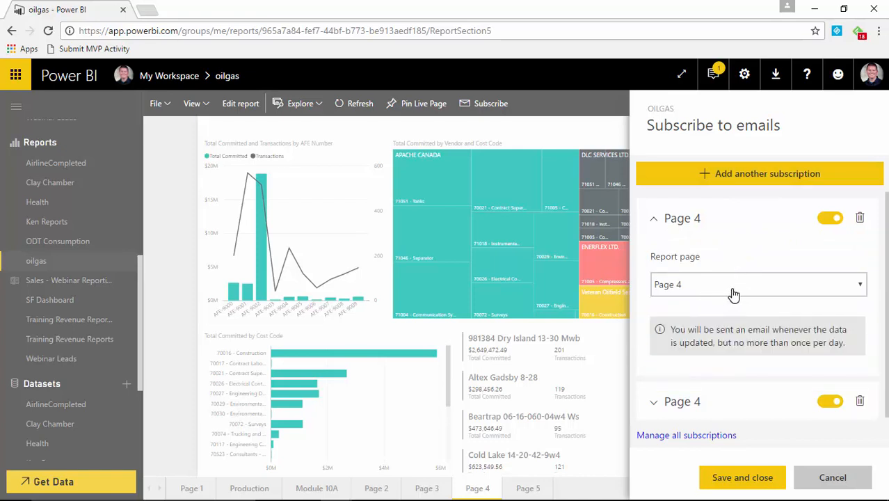
left_click(758, 284)
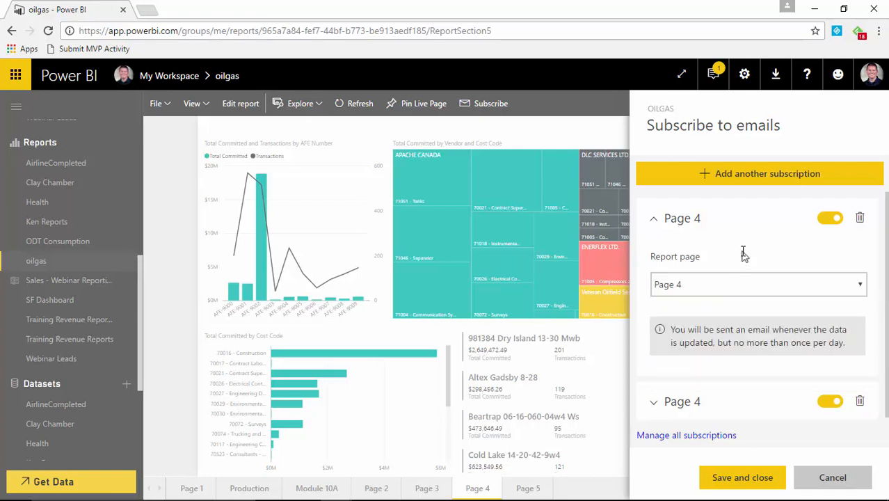
mouse_move(746, 255)
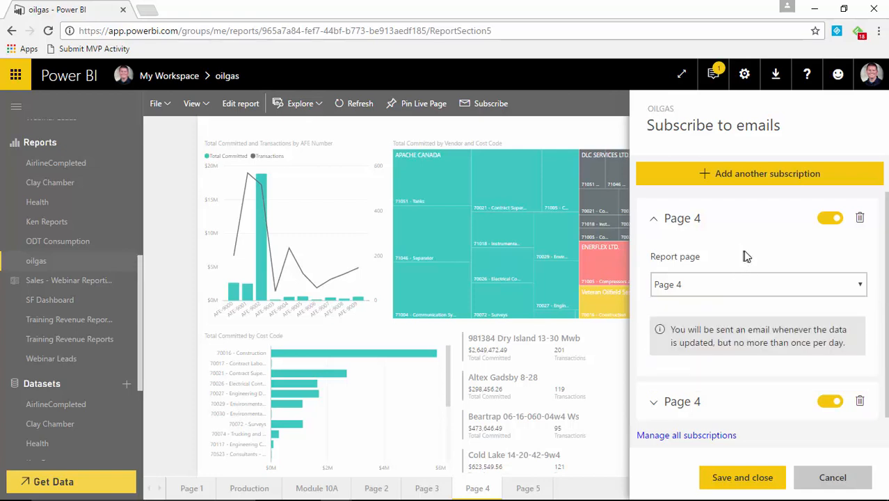
mouse_move(860, 218)
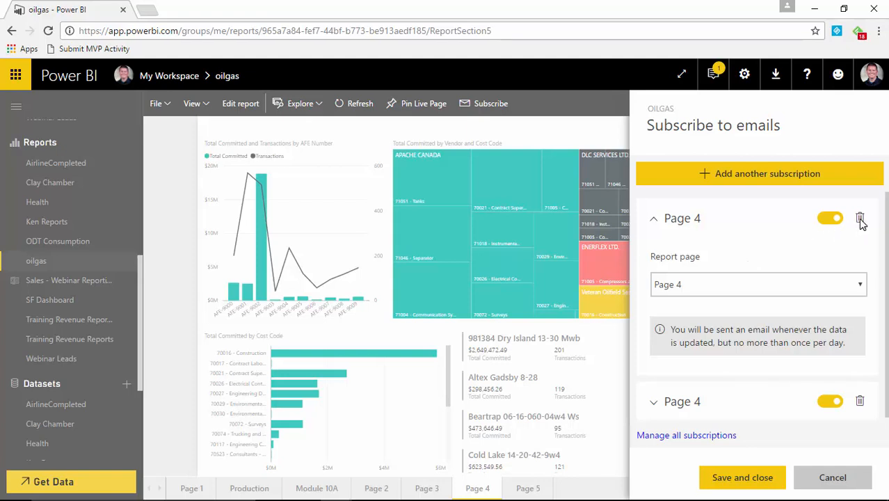
- Delete the first Page 4 subscription and toggle the remaining one off and on
left_click(860, 218)
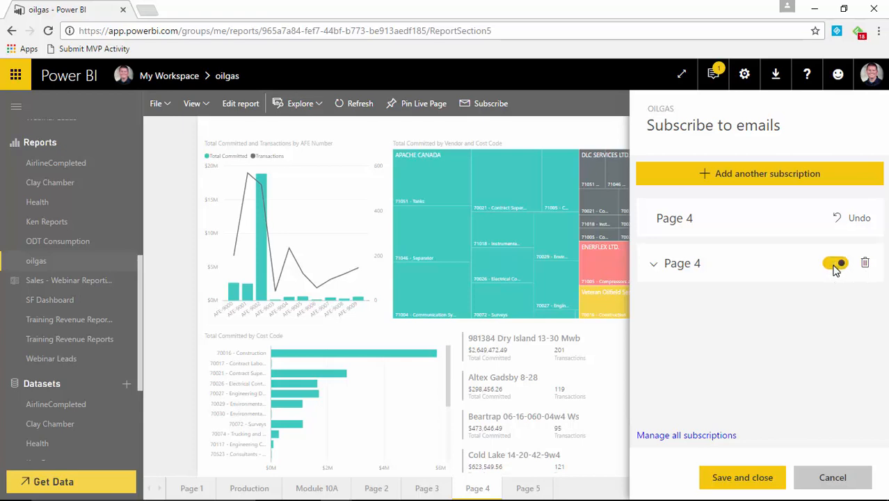
left_click(836, 263)
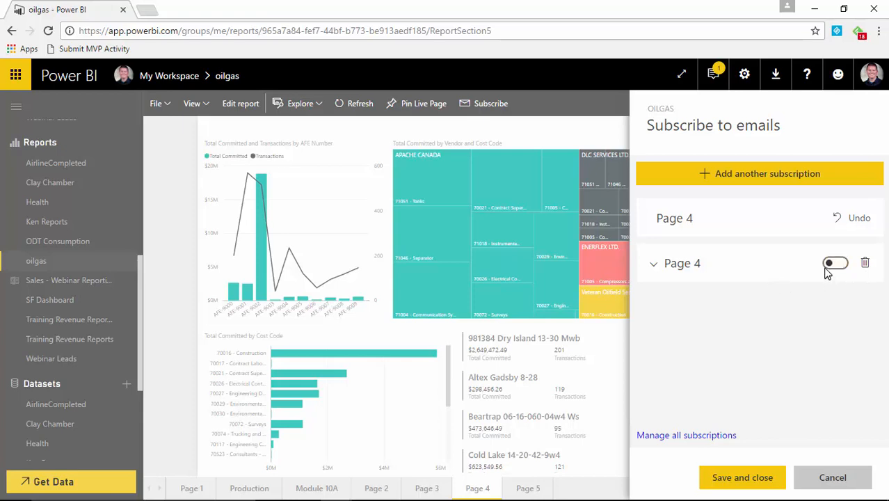
left_click(836, 263)
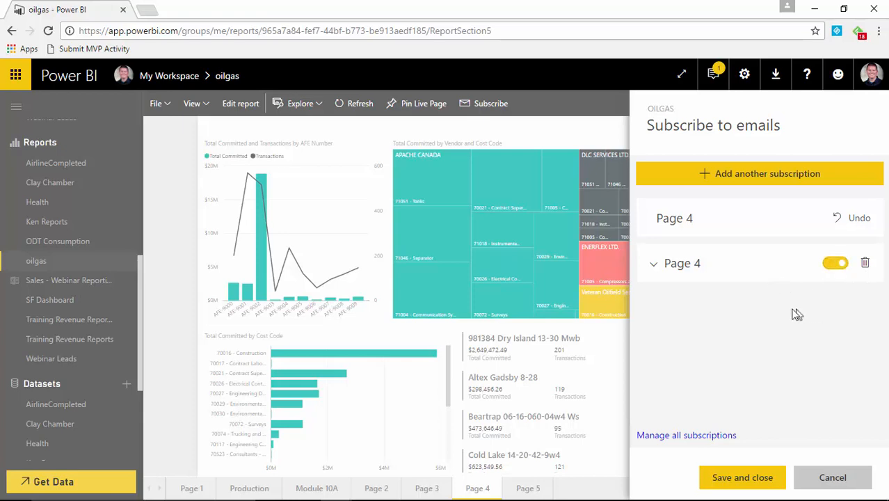
mouse_move(716, 410)
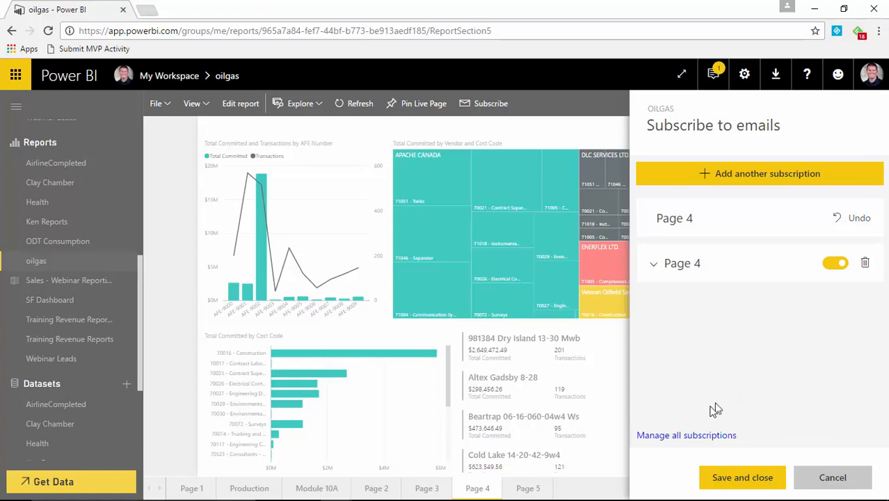
mouse_move(718, 446)
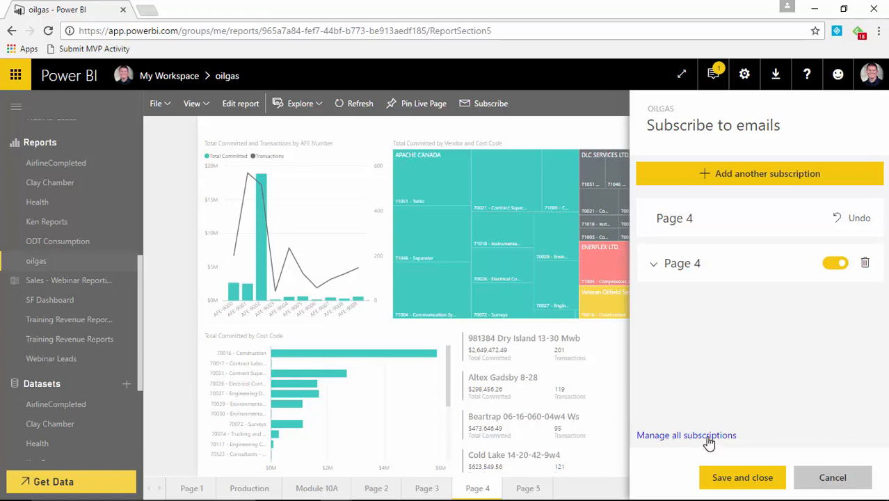
left_click(686, 435)
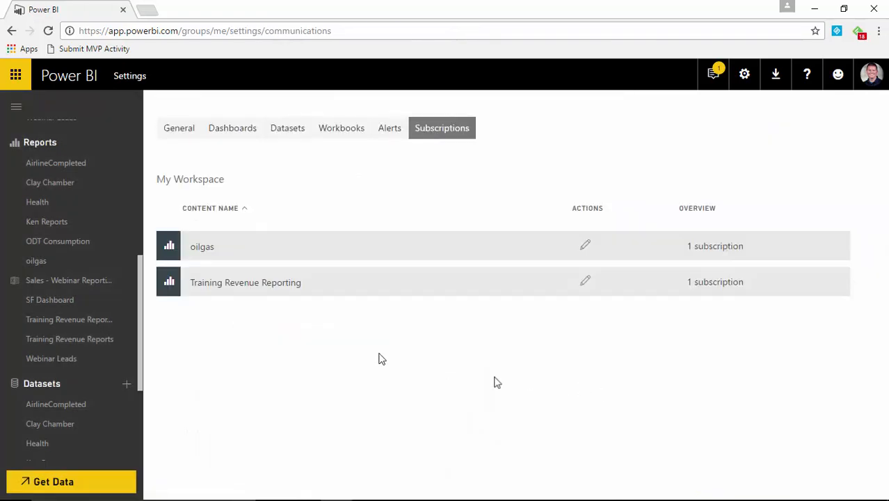
mouse_move(255, 326)
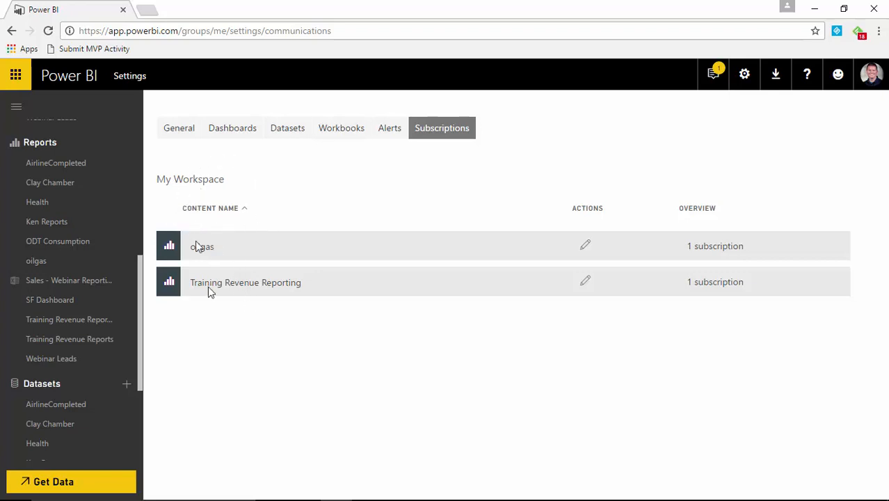
mouse_move(245, 339)
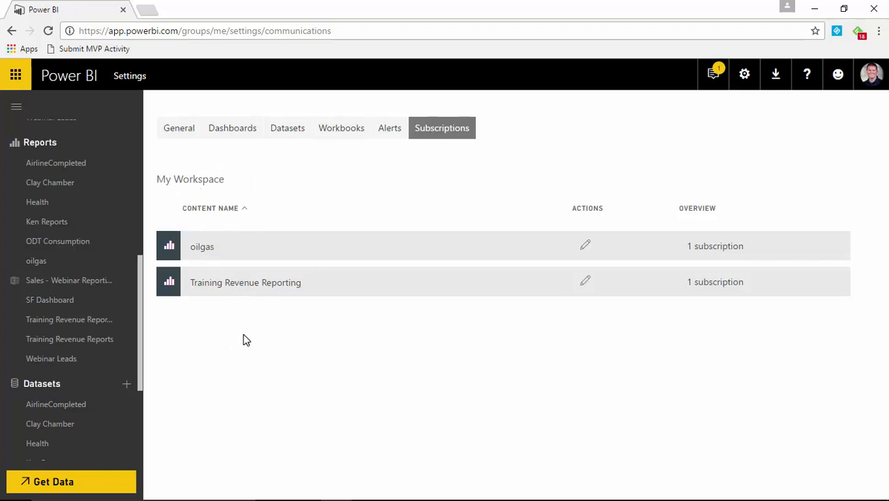
mouse_move(205, 257)
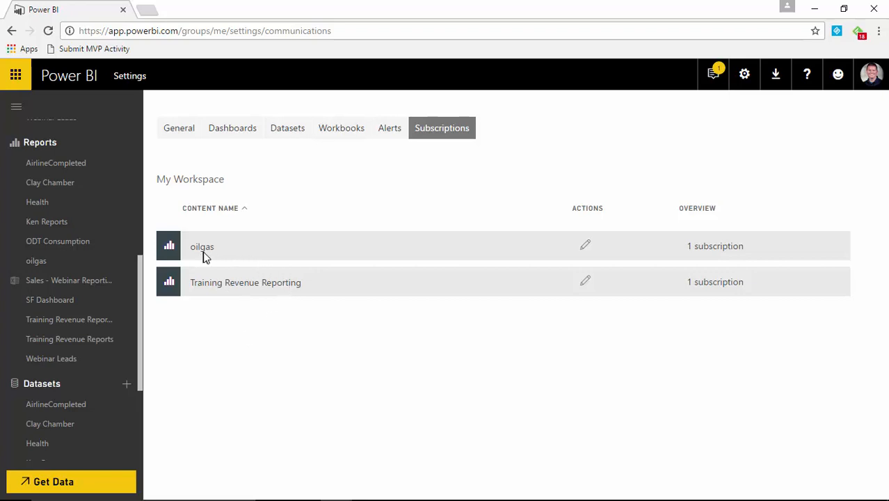
mouse_move(273, 309)
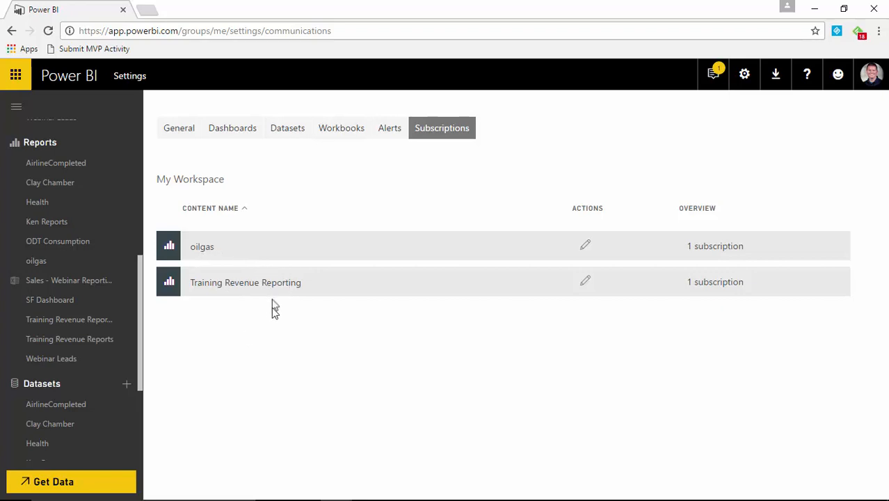
mouse_move(256, 302)
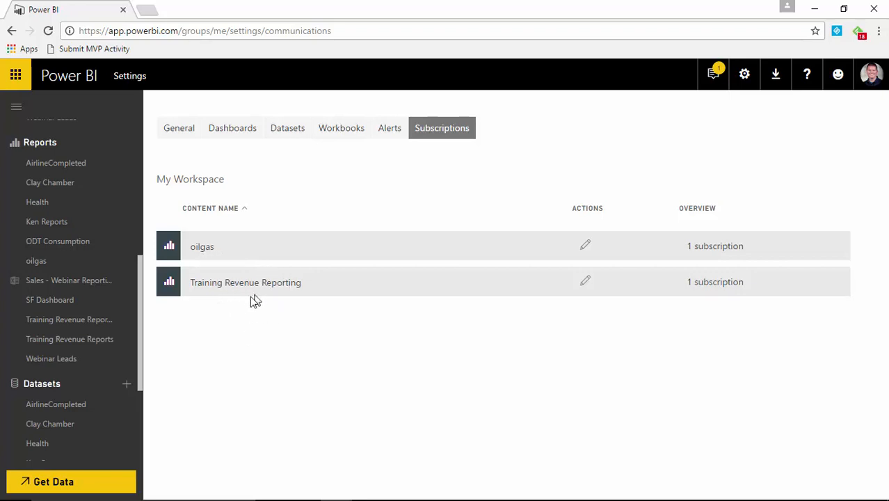
mouse_move(452, 320)
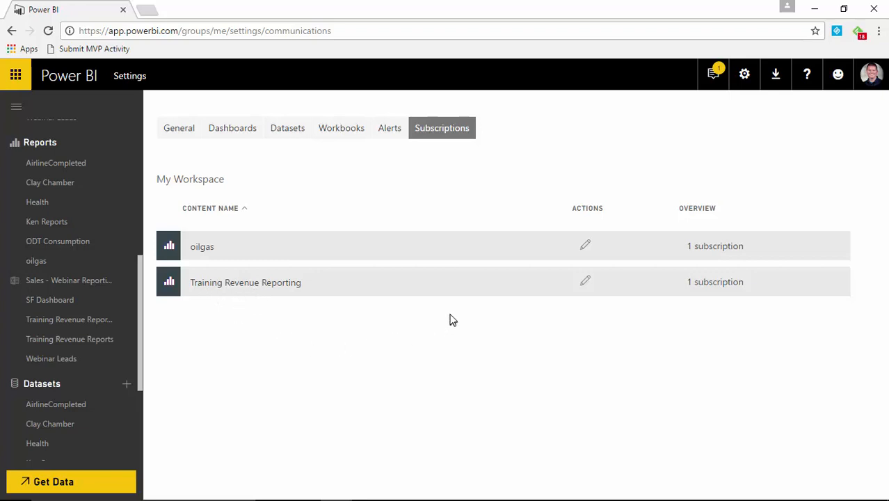
mouse_move(593, 289)
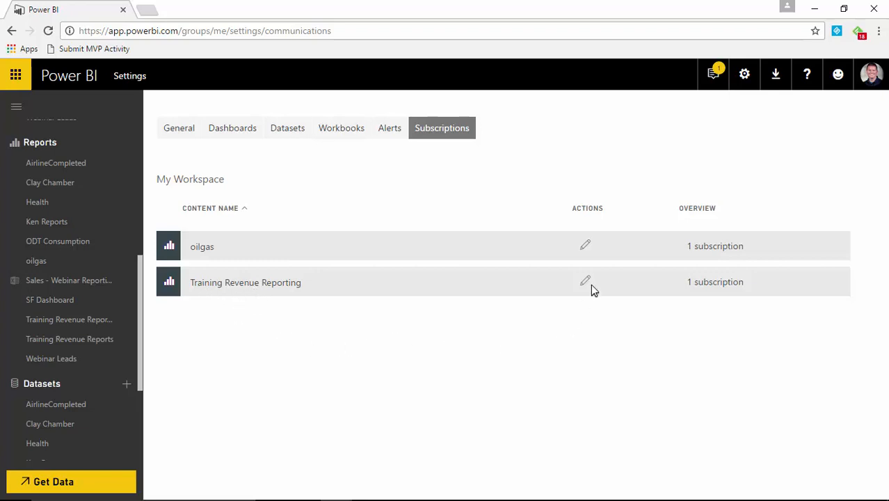
- Edit Training Revenue Reporting's Training Orders subscription, leaving its frequency at Daily
left_click(585, 282)
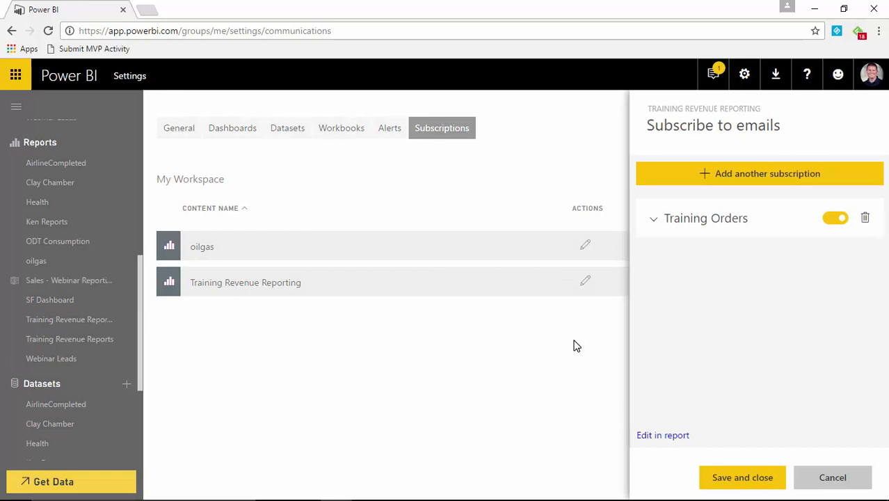
mouse_move(324, 303)
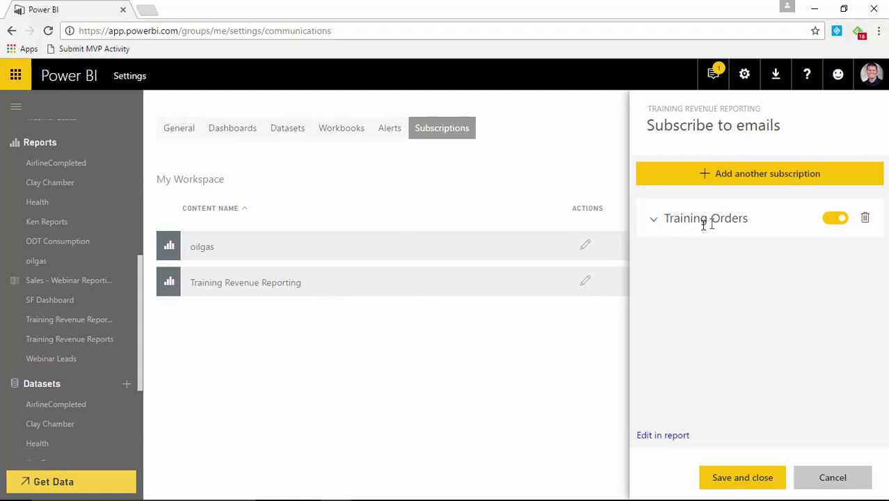
left_click(653, 218)
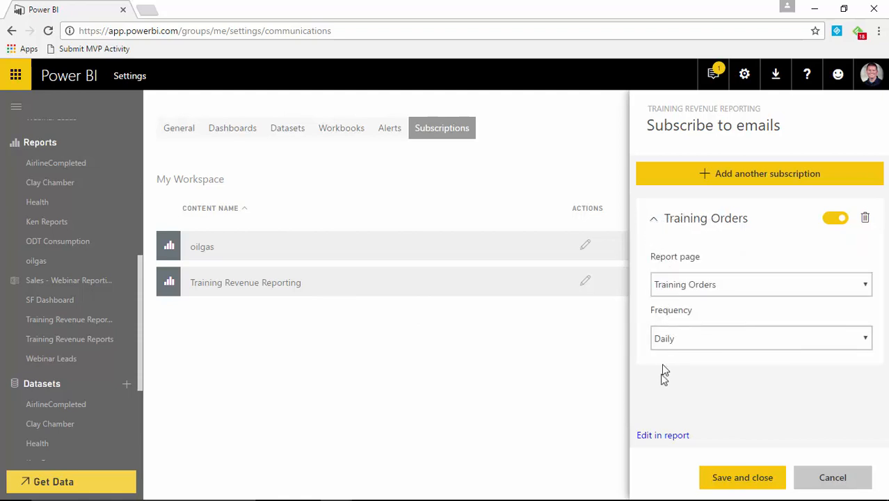
mouse_move(730, 348)
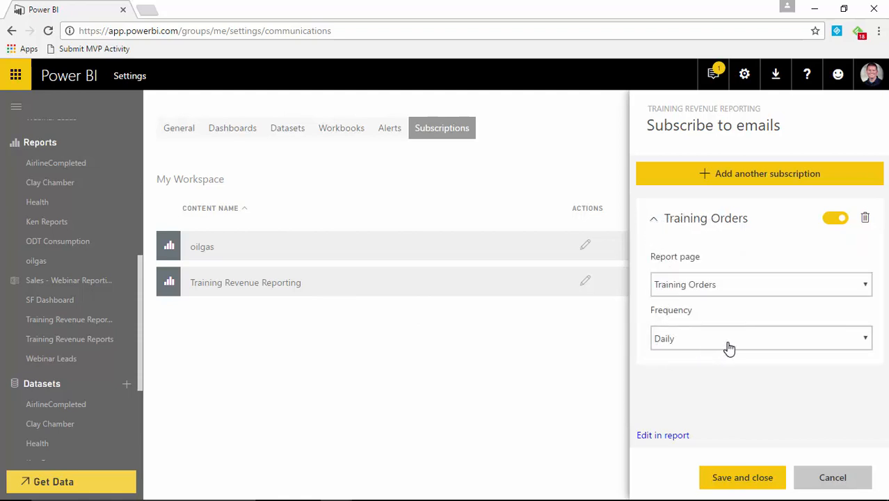
mouse_move(719, 357)
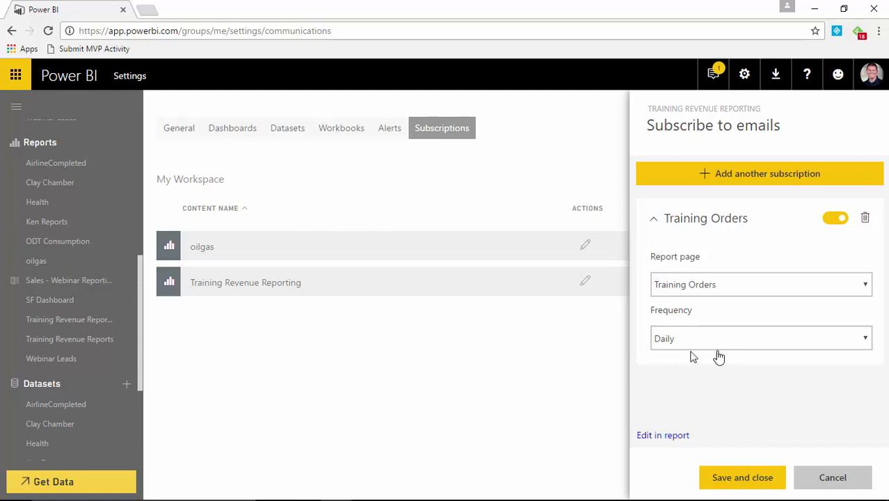
mouse_move(751, 361)
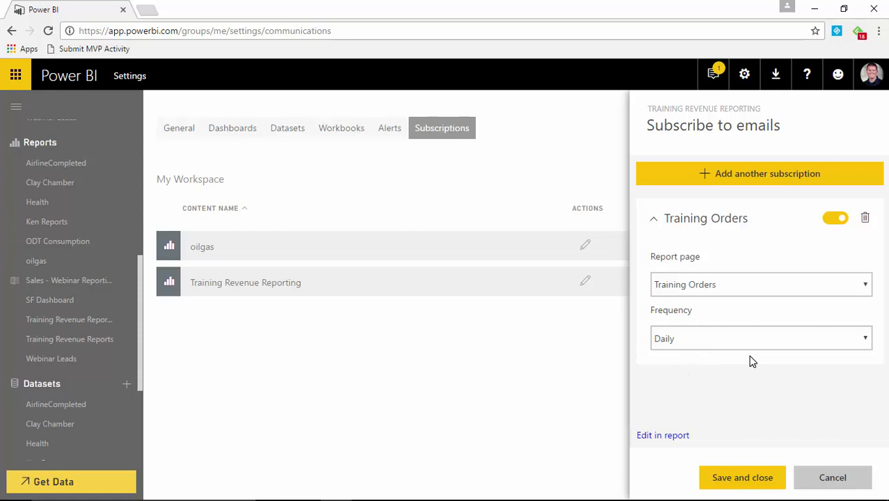
mouse_move(395, 311)
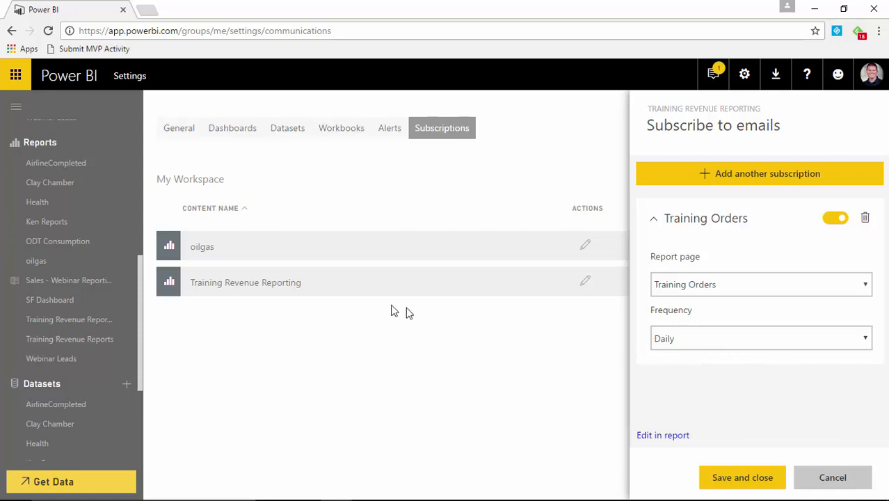
mouse_move(400, 311)
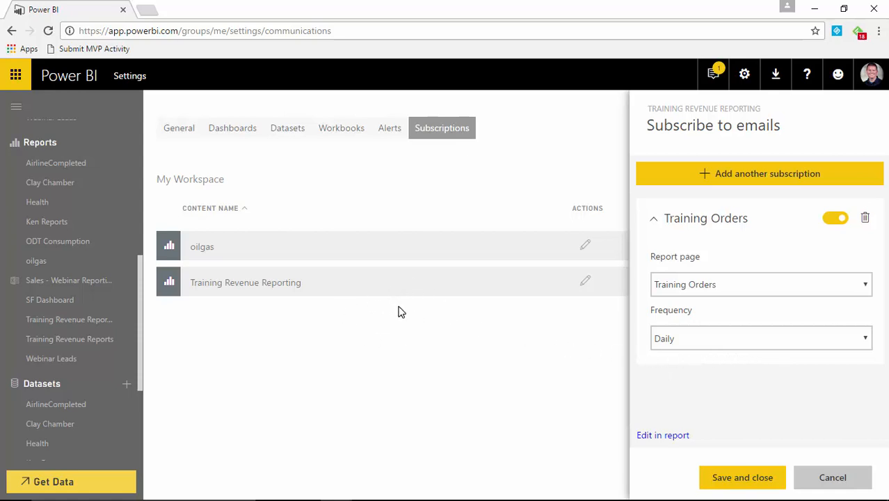
mouse_move(712, 359)
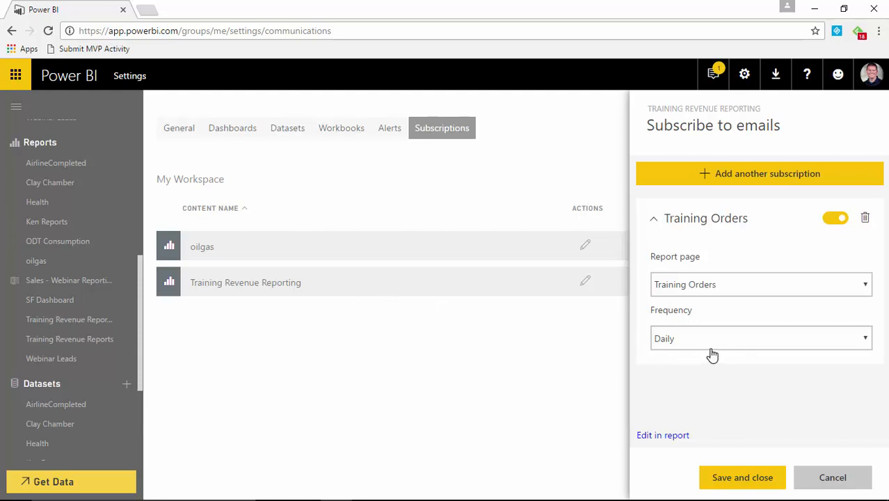
mouse_move(803, 348)
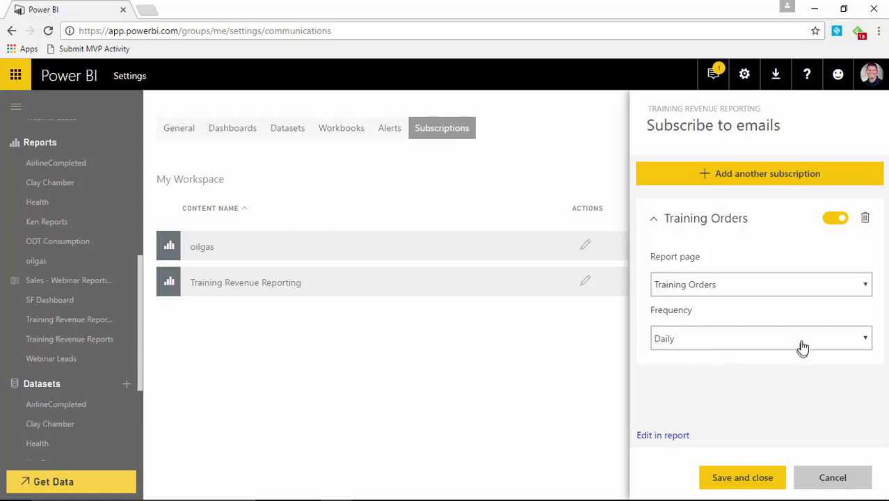
left_click(761, 338)
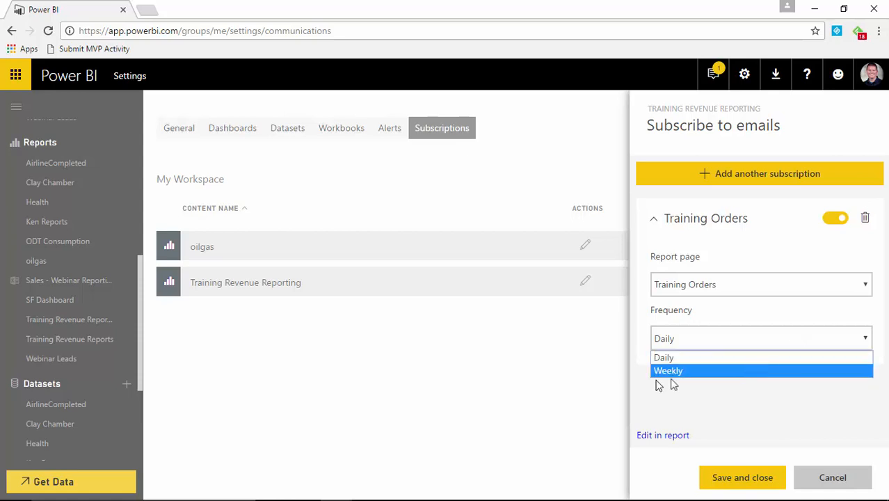
left_click(664, 357)
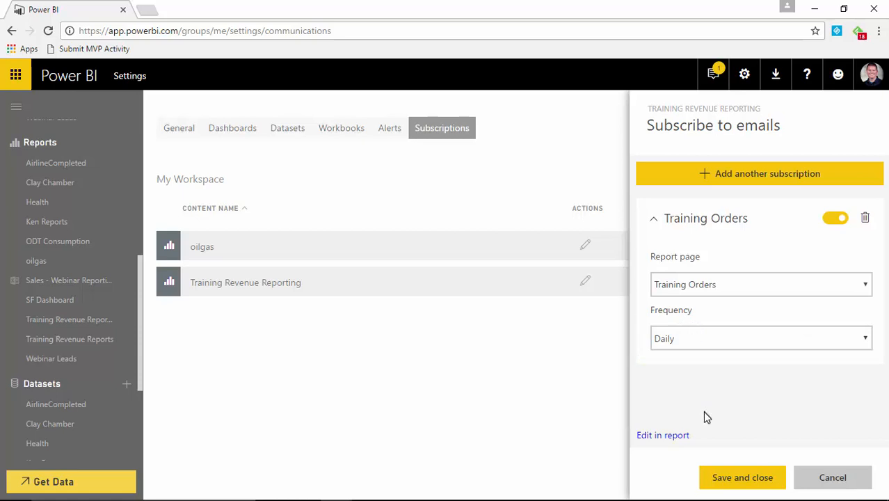
mouse_move(715, 419)
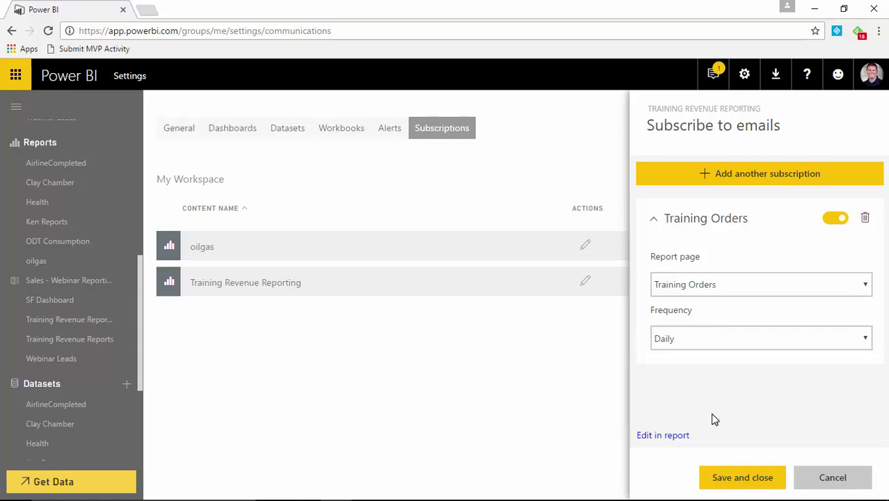
mouse_move(625, 368)
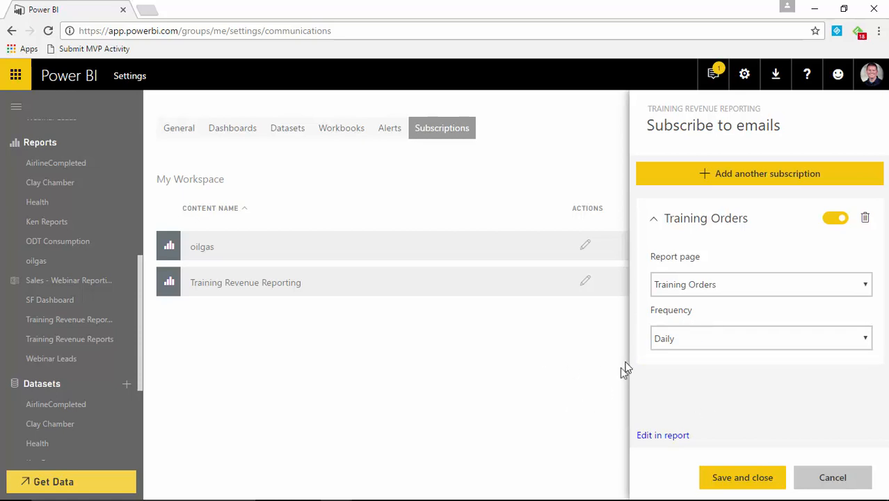
mouse_move(657, 443)
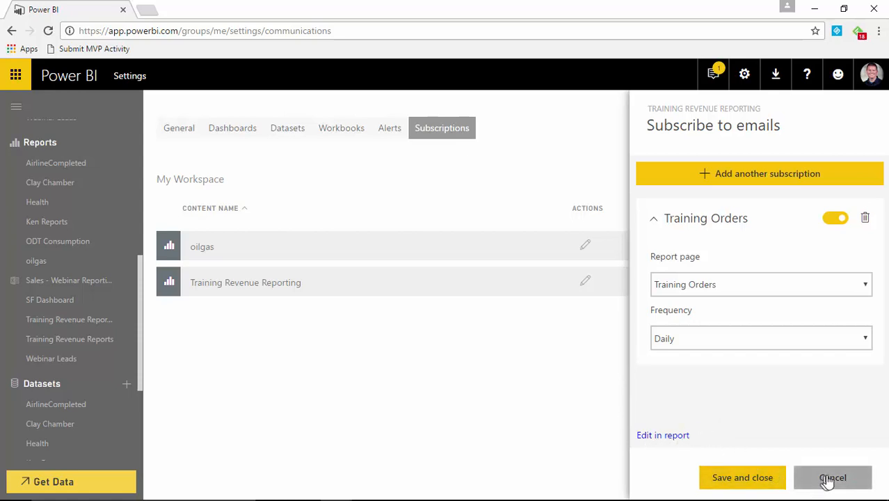
- Cancel the subscription pane and open the Clay Chamber dataset
left_click(833, 478)
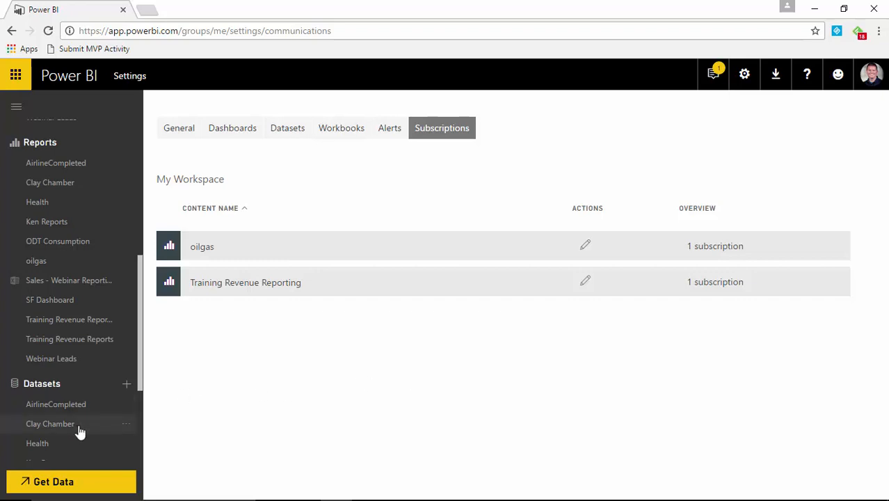
left_click(50, 424)
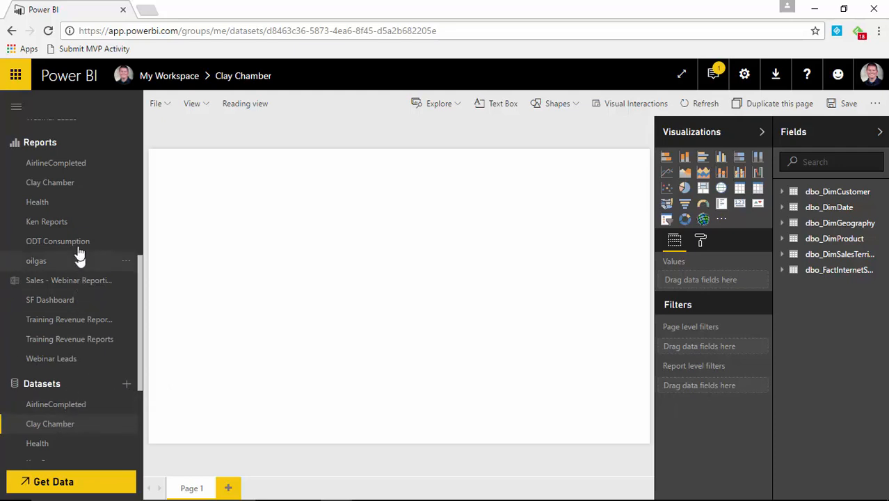
- Open the Clay Chamber report's email subscription for its ReportSection page
left_click(51, 183)
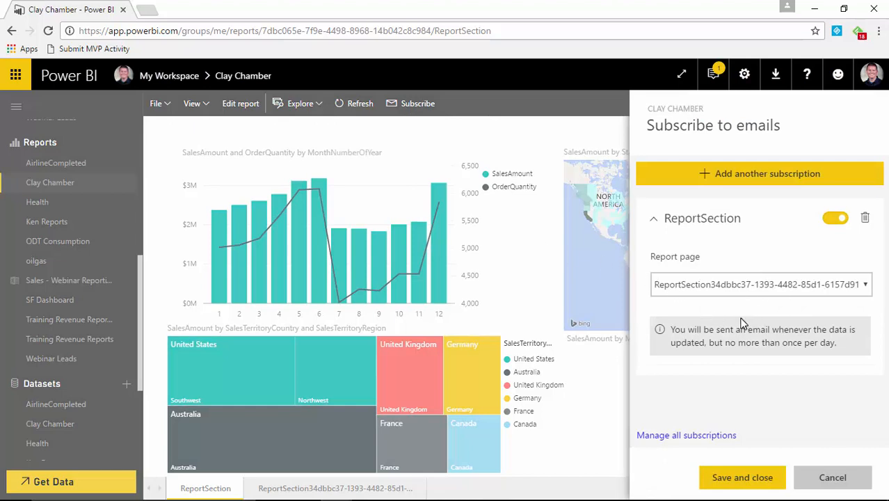
mouse_move(697, 309)
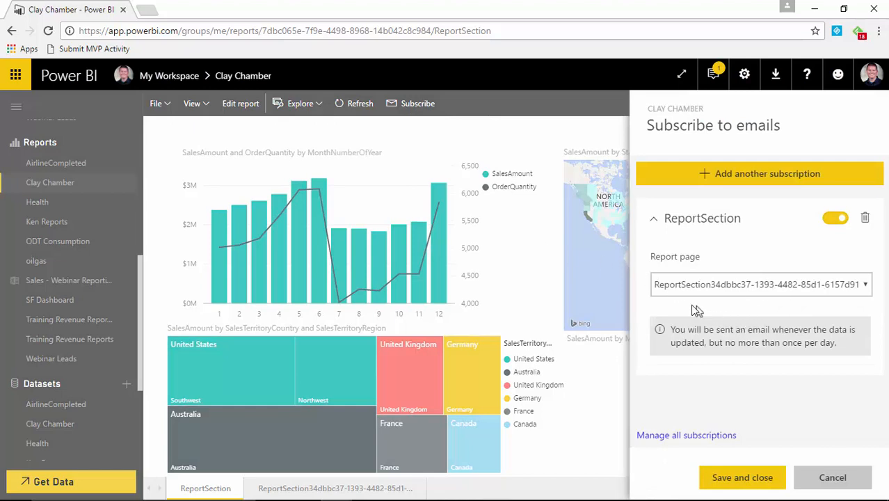
mouse_move(685, 306)
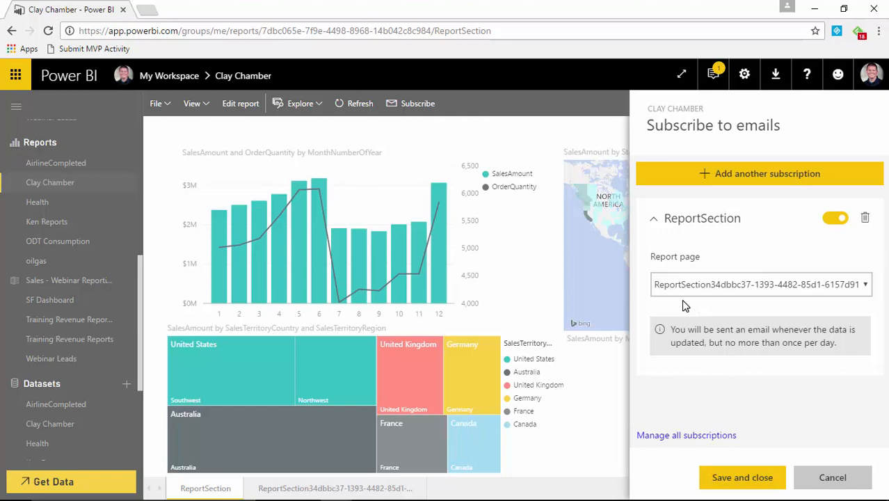